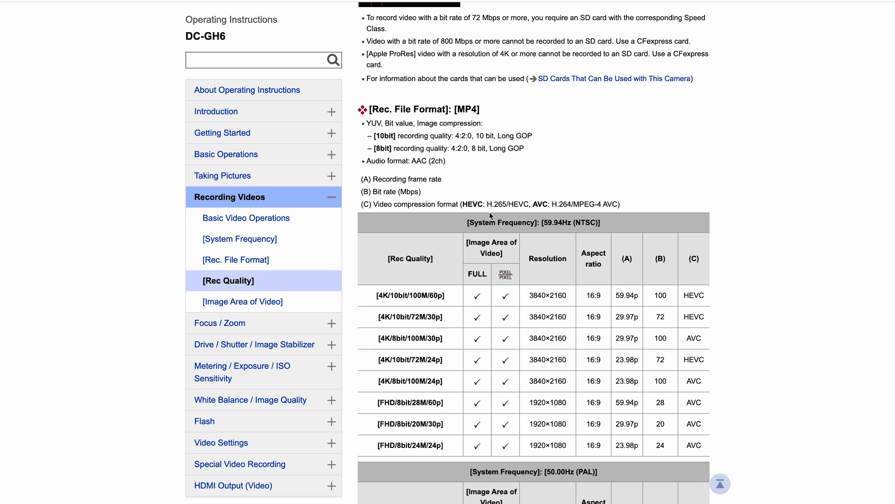
{"action": "mouse_move", "coordinate": [532, 210]}
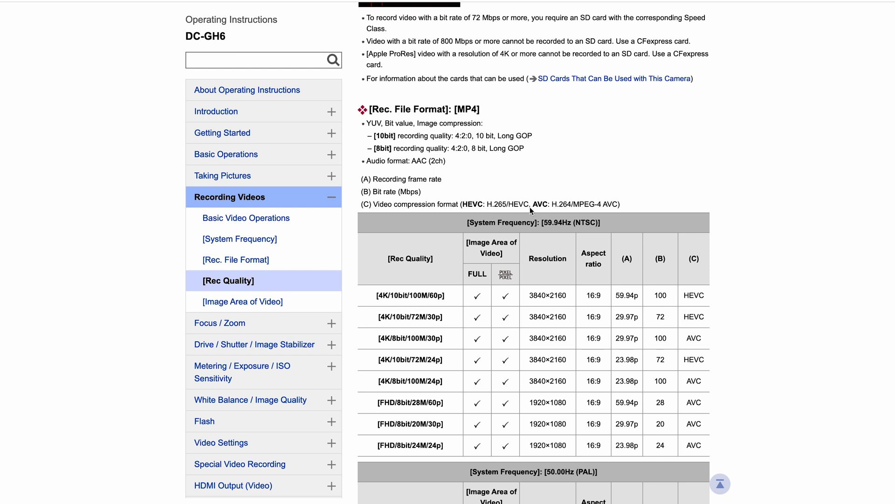
{"action": "mouse_move", "coordinate": [537, 210]}
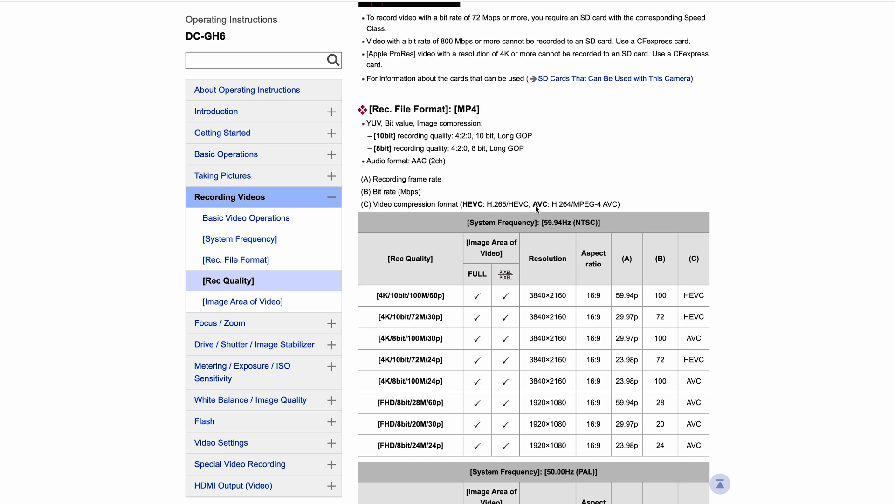
{"action": "mouse_move", "coordinate": [516, 201]}
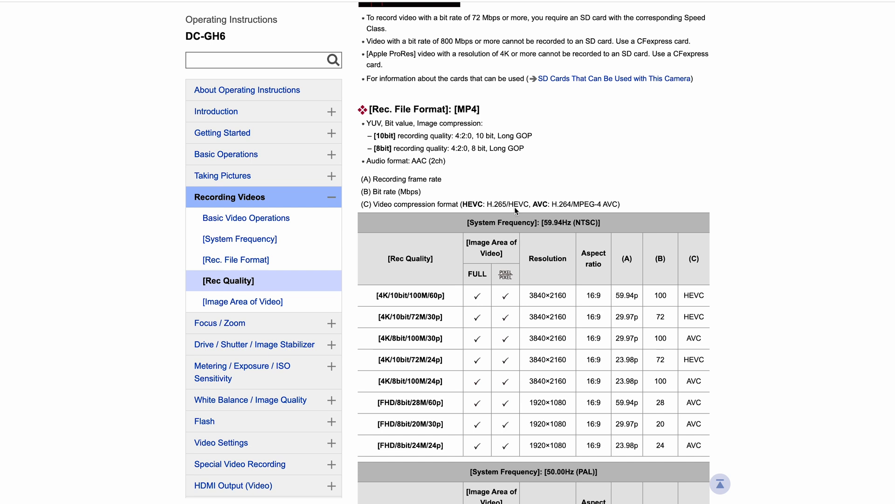
{"action": "mouse_move", "coordinate": [517, 211]}
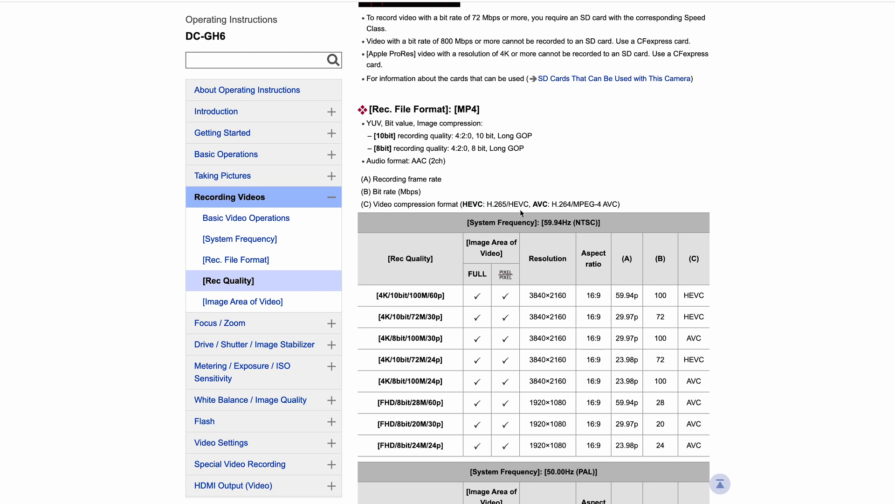
{"action": "mouse_move", "coordinate": [562, 205]}
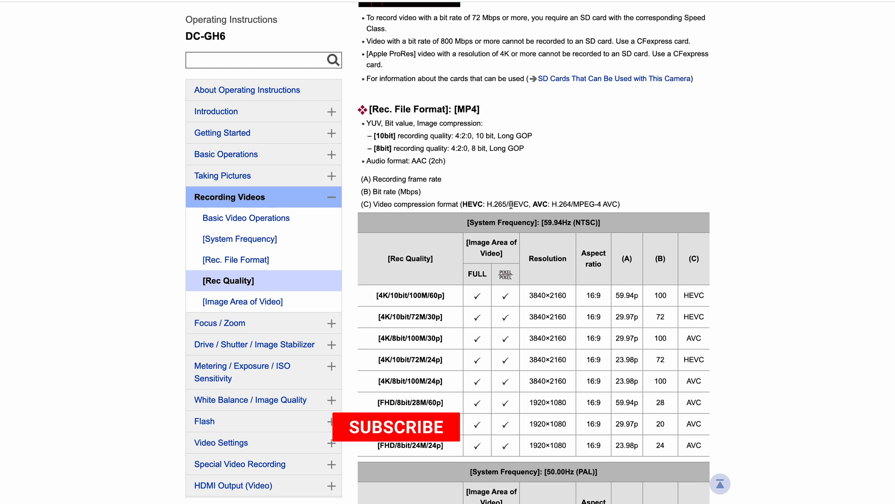
- Scroll down until the 59.94Hz and 50.00Hz MP4 quality tables are both visible
{"action": "left_click", "coordinate": [397, 426]}
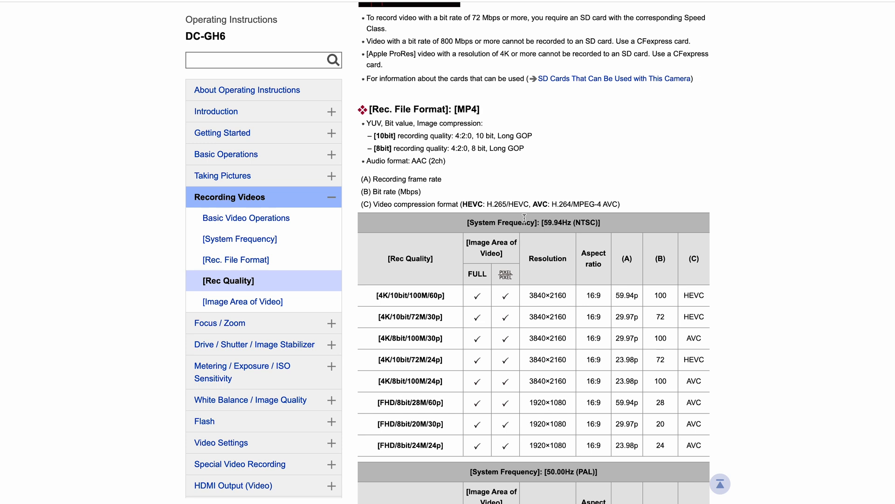
{"action": "scroll", "scroll_direction": "down", "scroll_amount": 3}
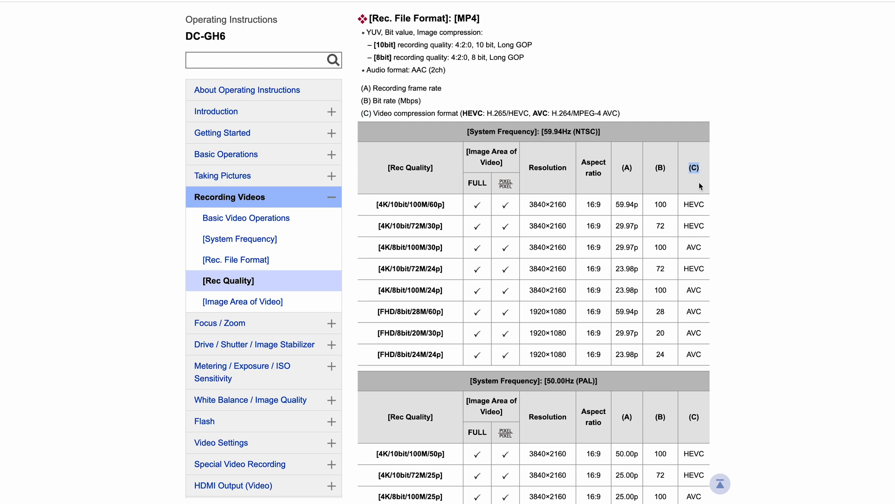
{"action": "scroll", "scroll_direction": "down", "scroll_amount": 3}
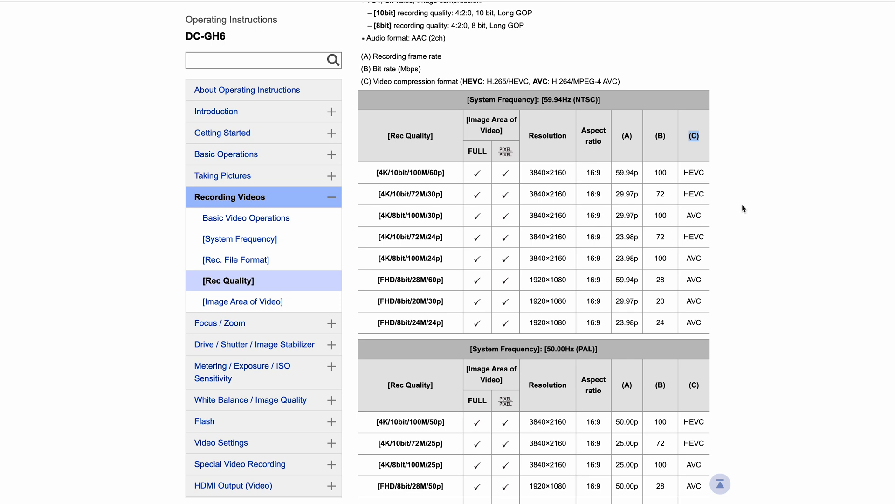
{"action": "scroll", "scroll_direction": "down", "scroll_amount": 3}
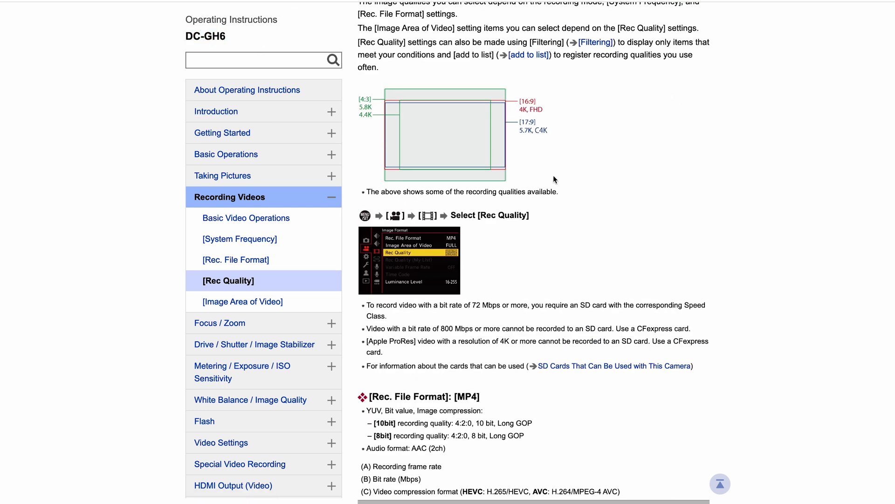
{"action": "scroll", "scroll_direction": "down", "scroll_amount": 3}
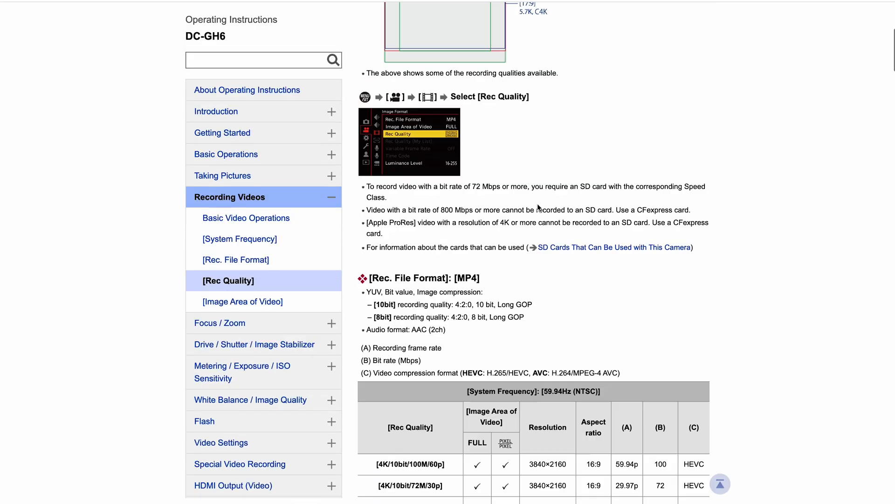
{"action": "scroll", "scroll_direction": "down", "scroll_amount": 3}
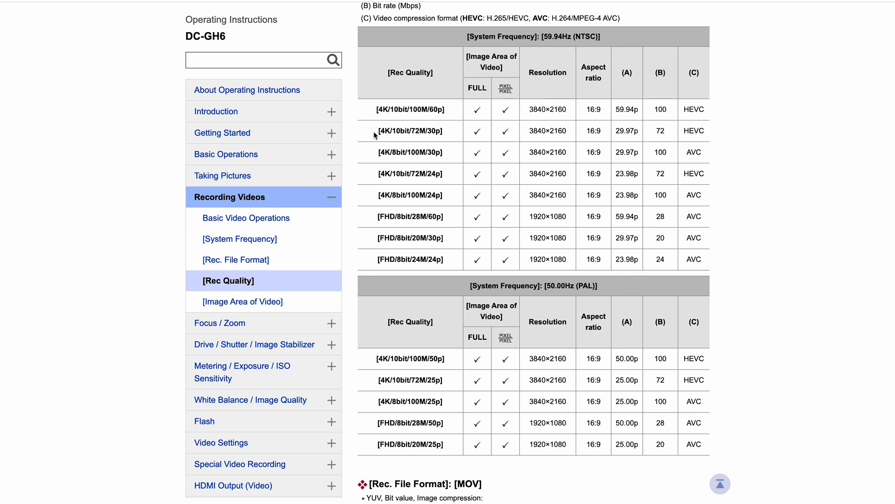
- Select the 4K/10bit/100M/60p entry and scroll toward the [MOV] file format heading
{"action": "double_click", "coordinate": [410, 109]}
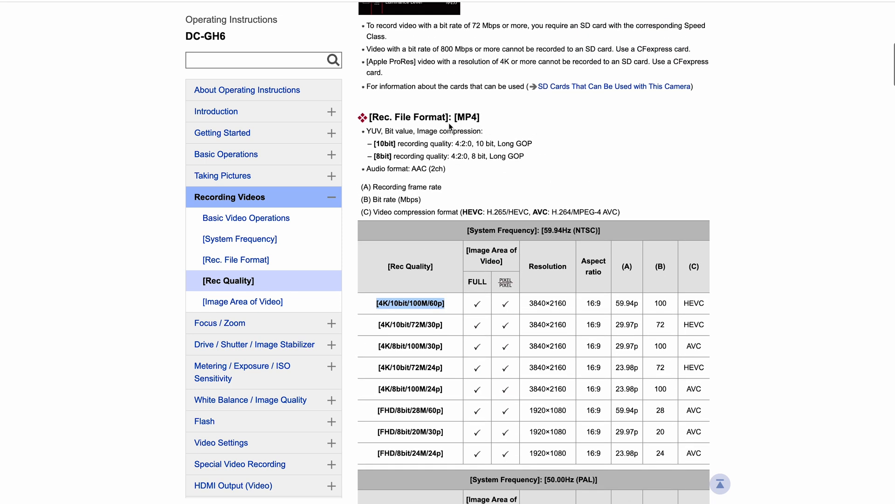
{"action": "scroll", "scroll_direction": "down", "scroll_amount": 3}
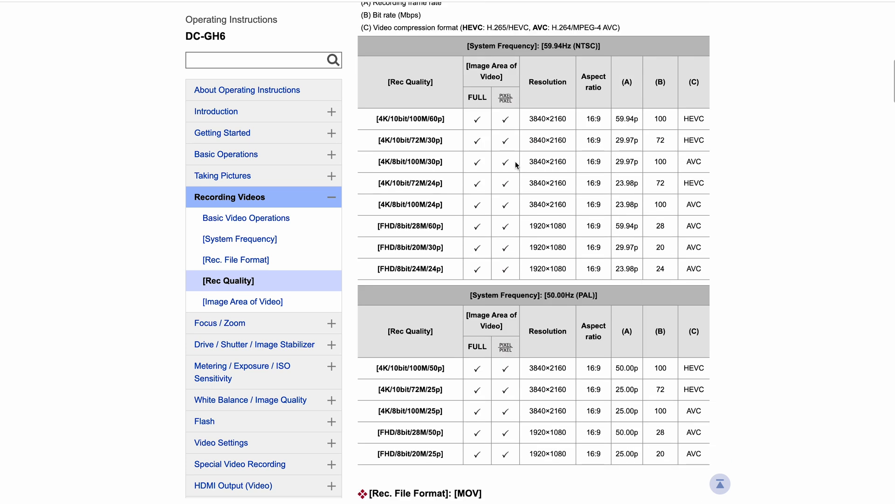
{"action": "mouse_move", "coordinate": [478, 142]}
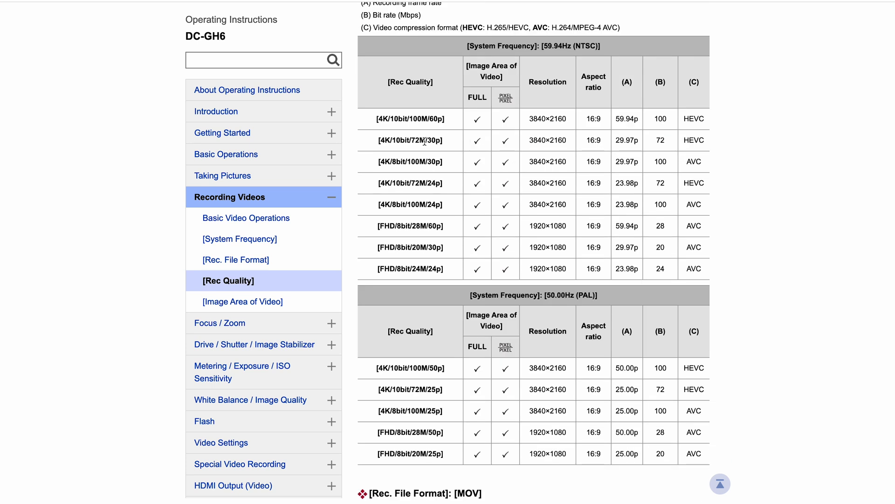
{"action": "mouse_move", "coordinate": [405, 269]}
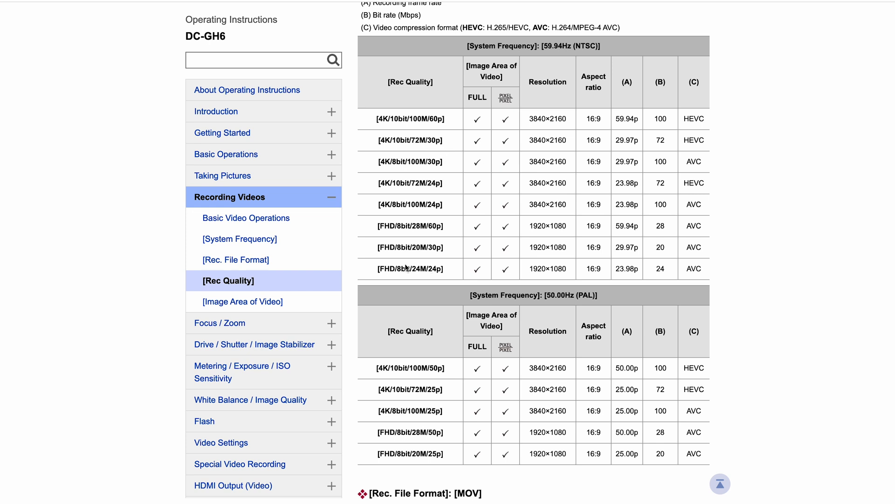
{"action": "mouse_move", "coordinate": [421, 129]}
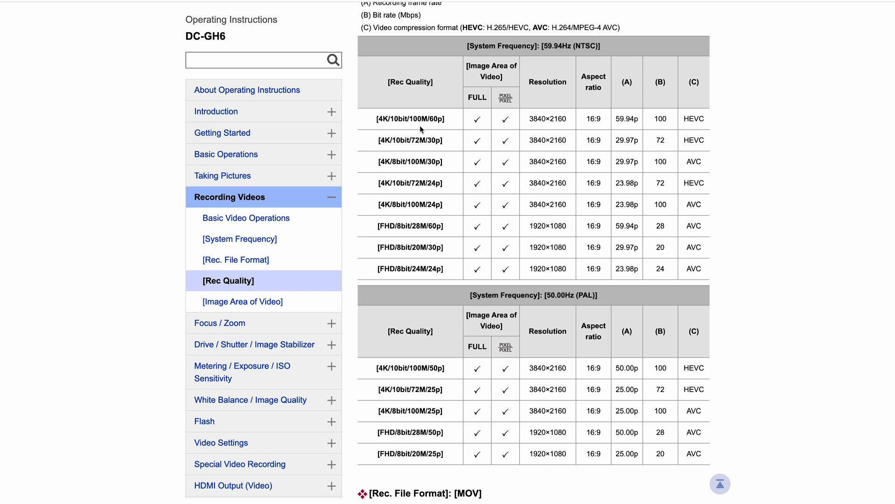
{"action": "mouse_move", "coordinate": [692, 158]}
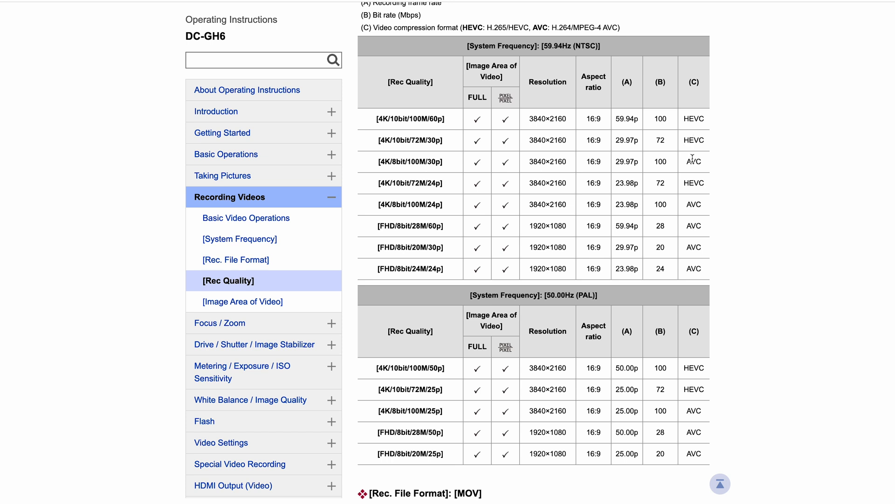
{"action": "mouse_move", "coordinate": [695, 136]}
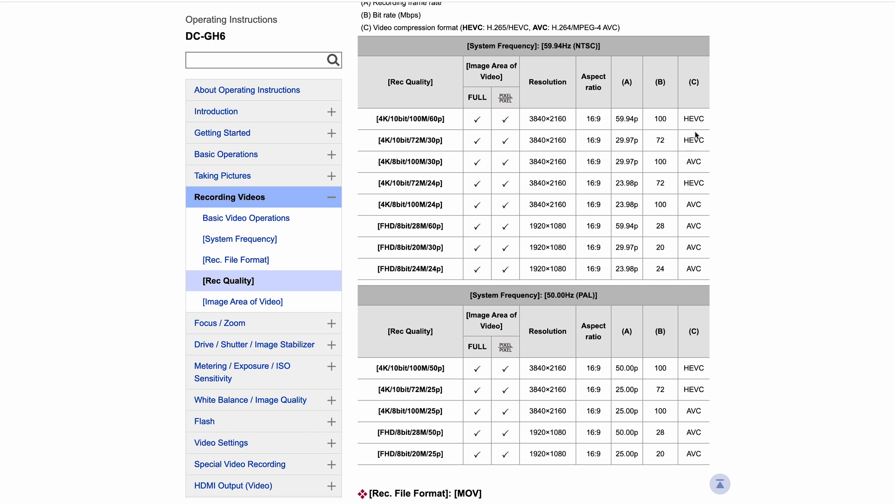
{"action": "mouse_move", "coordinate": [697, 163]}
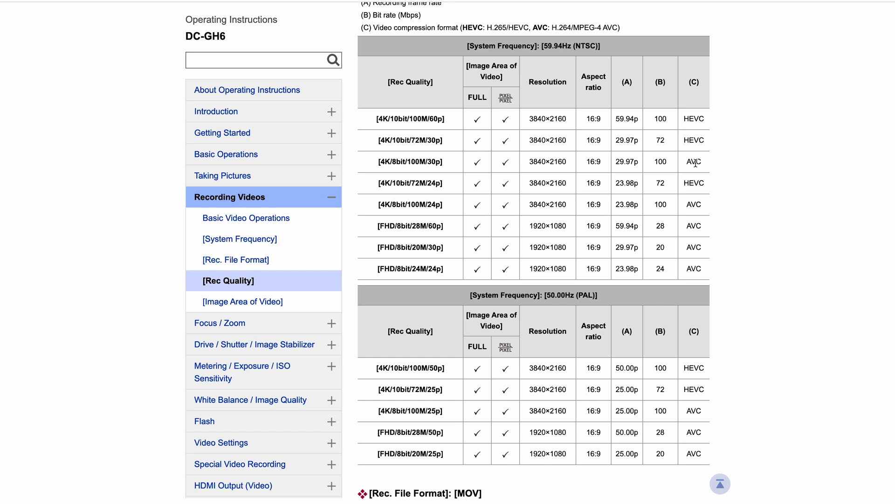
{"action": "mouse_move", "coordinate": [431, 181]}
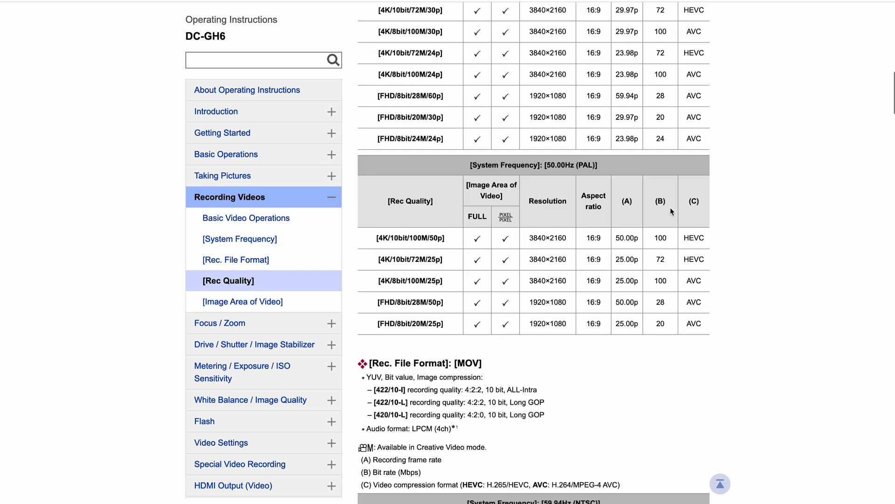
- Show both MP4 tables with the MOV section's first compression note below
{"action": "scroll", "scroll_direction": "down", "scroll_amount": 3}
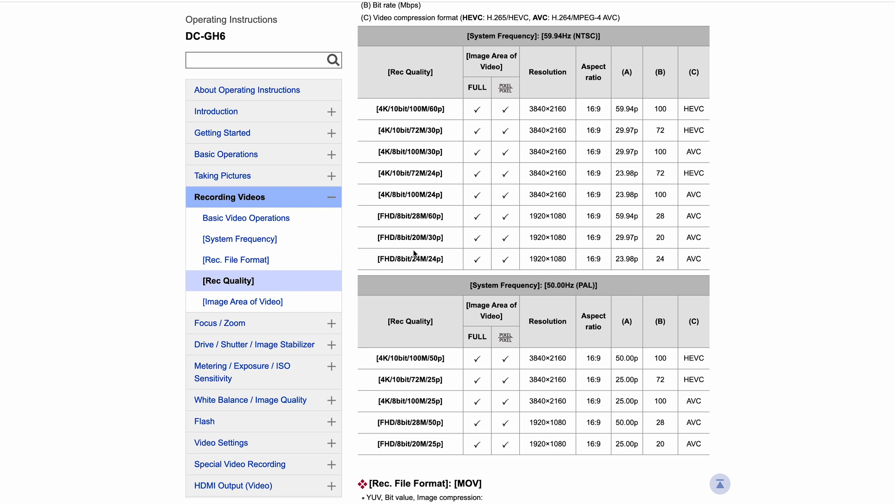
{"action": "mouse_move", "coordinate": [379, 174]}
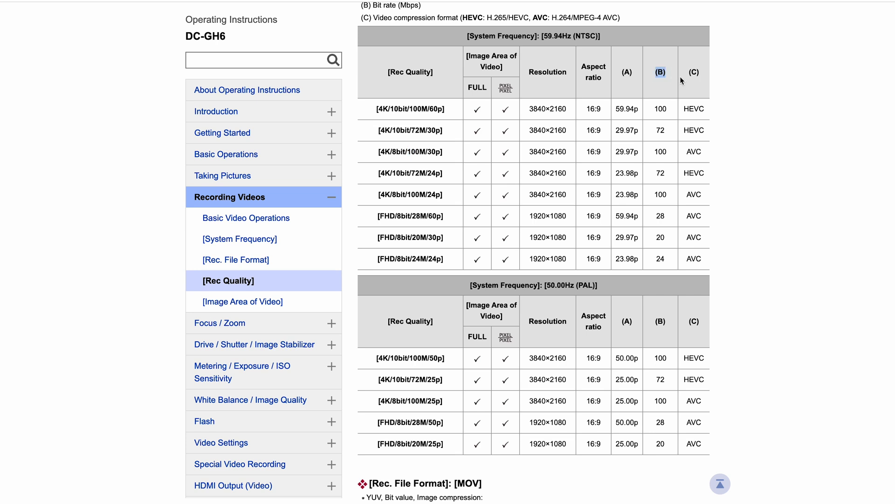
{"action": "mouse_move", "coordinate": [680, 80]}
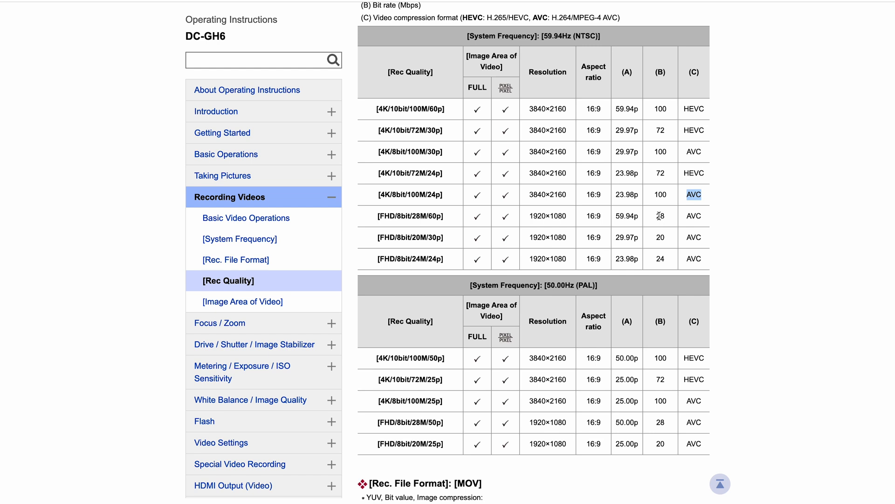
{"action": "mouse_move", "coordinate": [656, 222]}
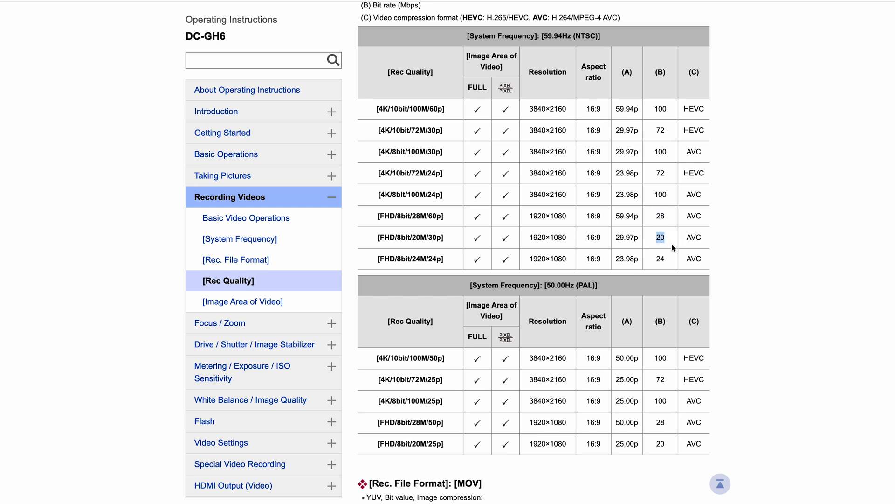
- Scroll the MOV 59.94Hz (NTSC) table past the 5.8K–4.4K rows to its C4K entries
{"action": "scroll", "scroll_direction": "down", "scroll_amount": 3}
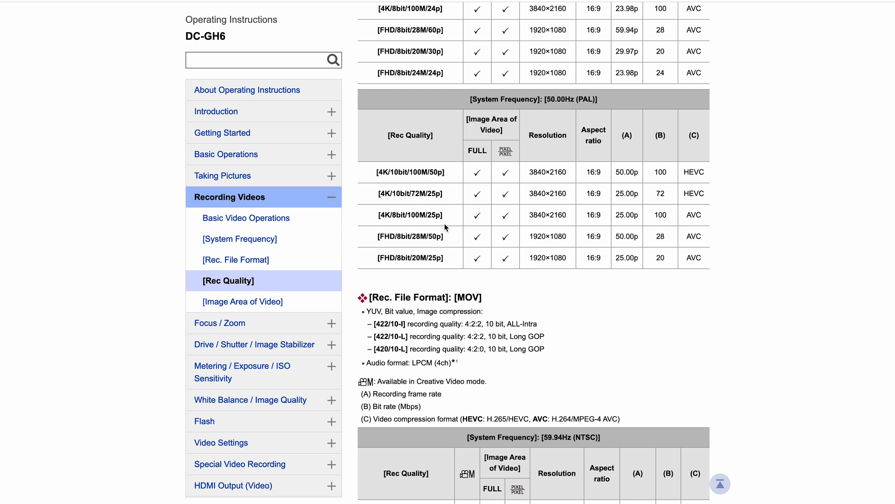
{"action": "scroll", "scroll_direction": "down", "scroll_amount": 3}
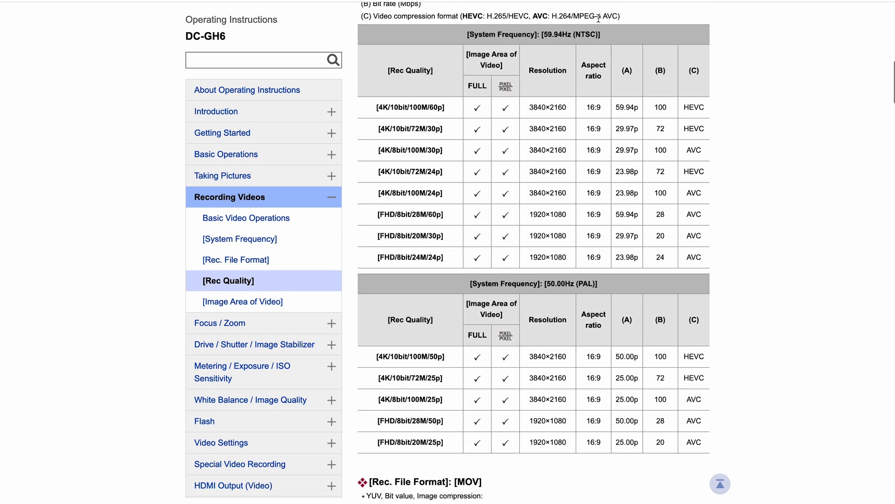
{"action": "double_click", "coordinate": [557, 34]}
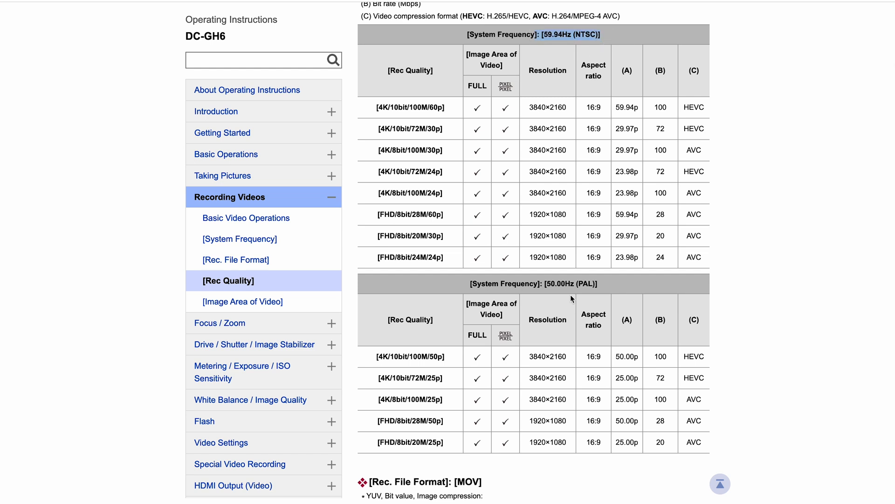
{"action": "mouse_move", "coordinate": [577, 288]}
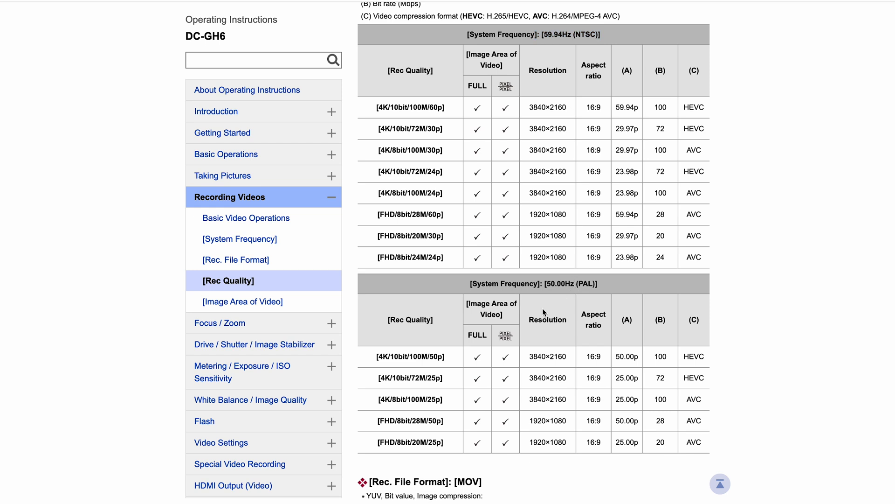
{"action": "scroll", "scroll_direction": "down", "scroll_amount": 3}
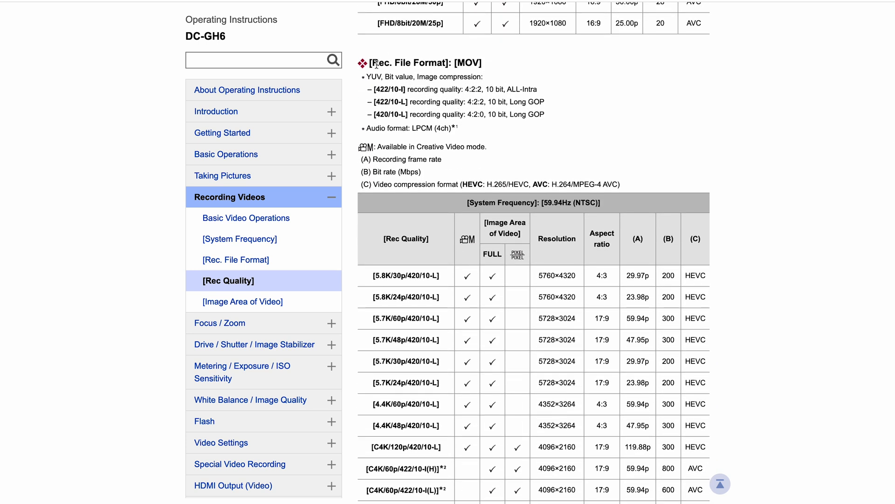
{"action": "scroll", "scroll_direction": "down", "scroll_amount": 3}
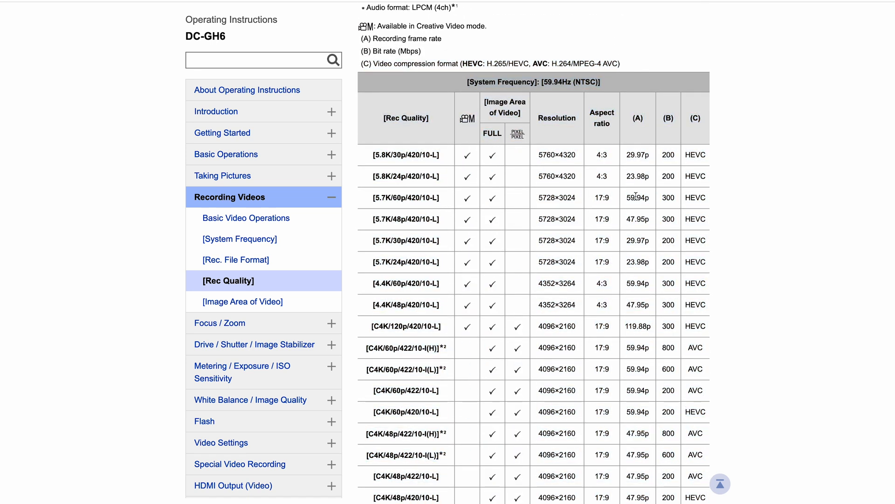
{"action": "scroll", "scroll_direction": "down", "scroll_amount": 3}
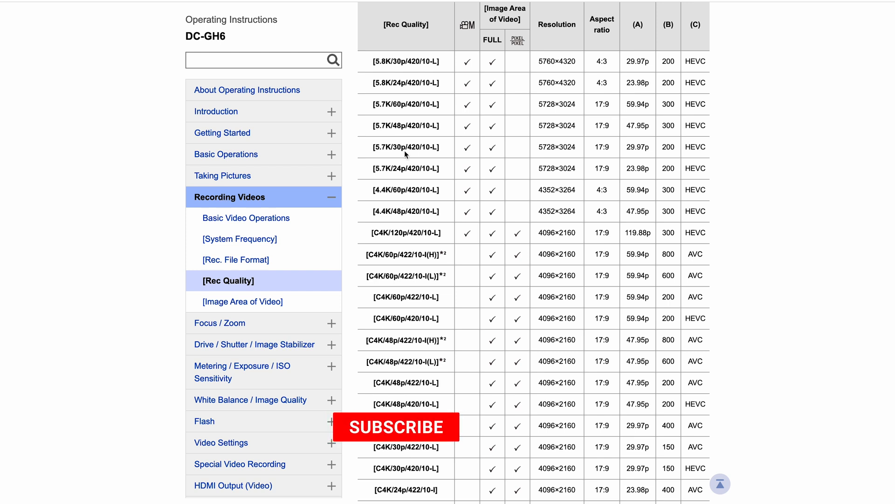
{"action": "left_click", "coordinate": [395, 426]}
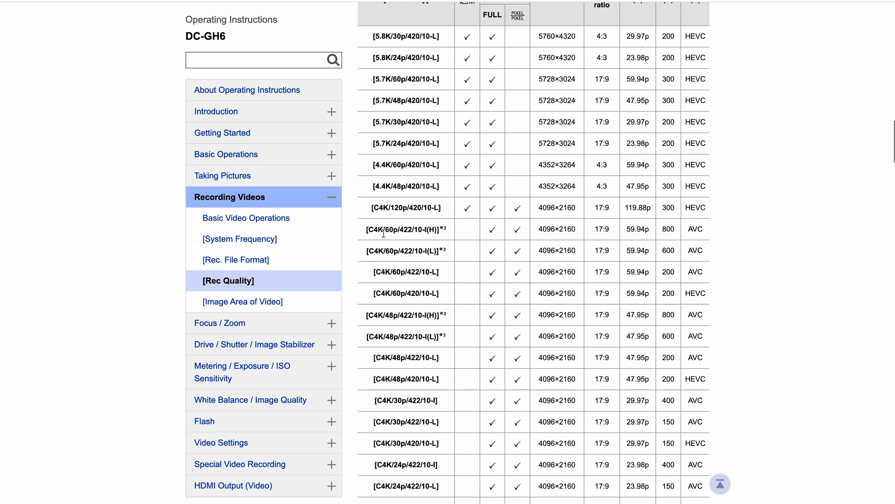
{"action": "scroll", "scroll_direction": "down", "scroll_amount": 3}
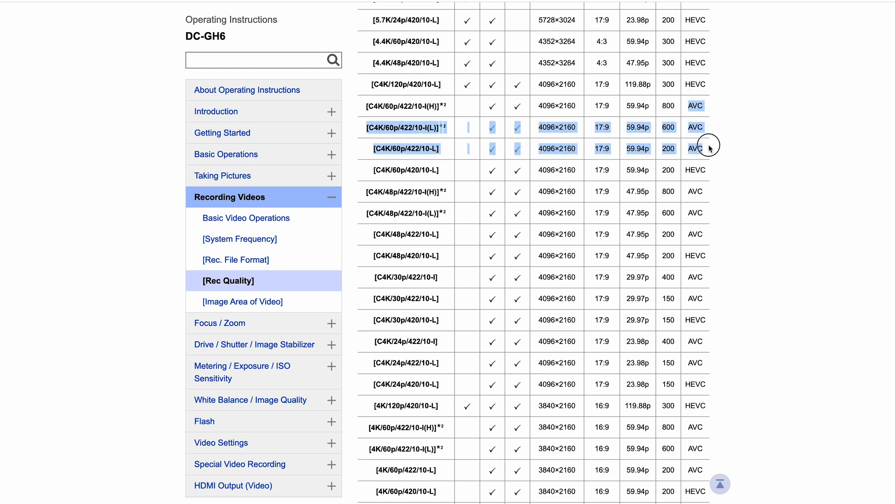
{"action": "scroll", "scroll_direction": "down", "scroll_amount": 3}
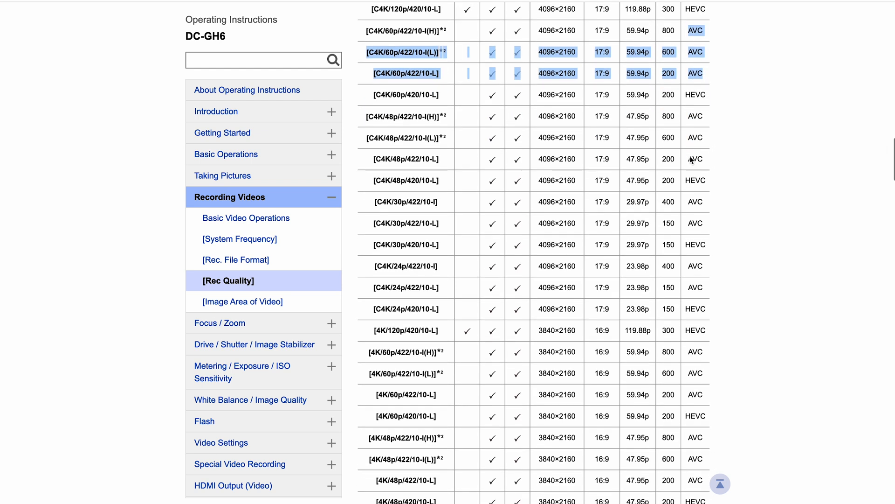
{"action": "scroll", "scroll_direction": "down", "scroll_amount": 3}
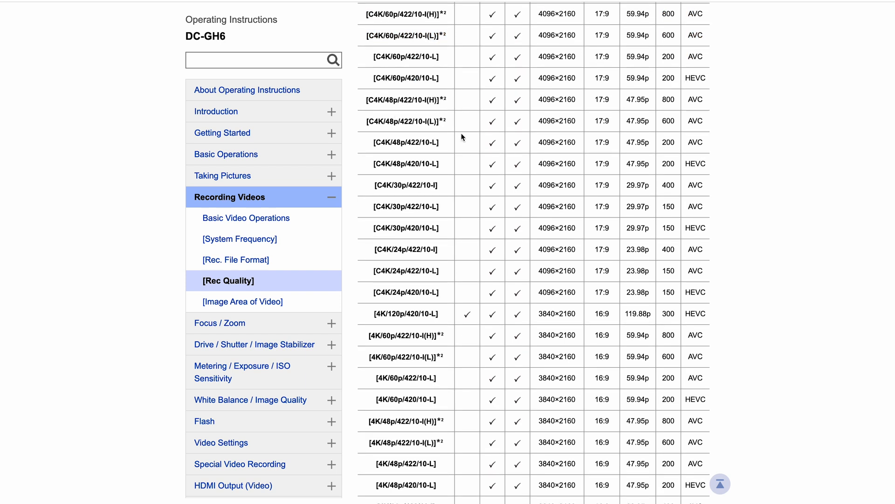
{"action": "mouse_move", "coordinate": [511, 160]}
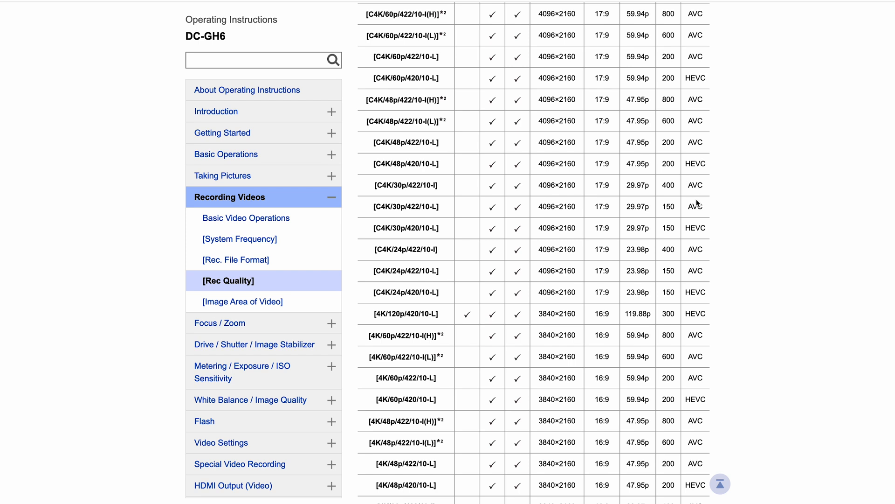
{"action": "scroll", "scroll_direction": "down", "scroll_amount": 3}
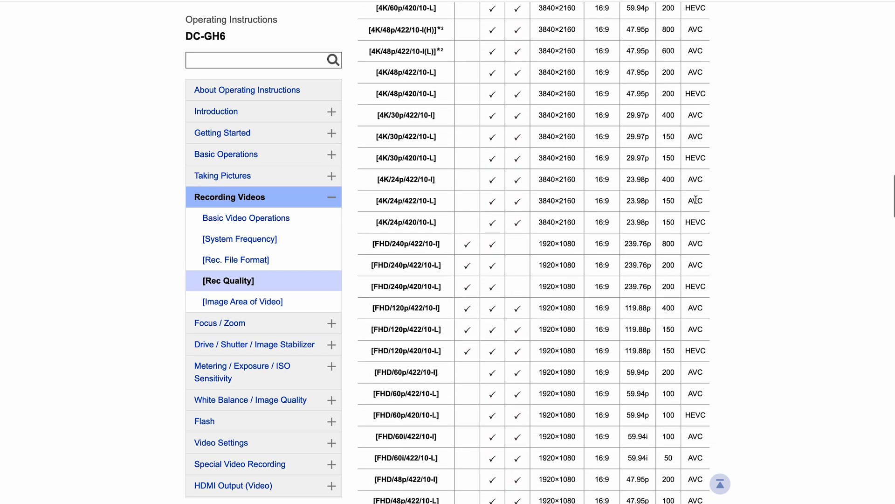
{"action": "scroll", "scroll_direction": "down", "scroll_amount": 3}
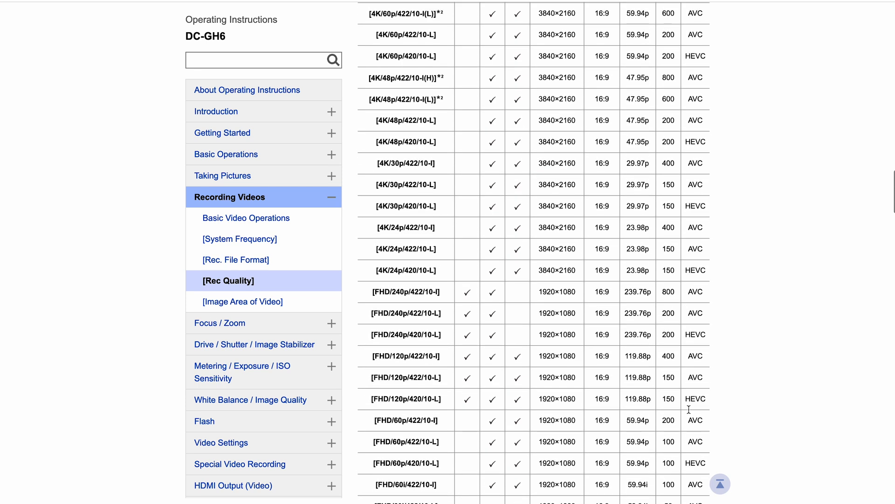
{"action": "scroll", "scroll_direction": "up", "scroll_amount": 3}
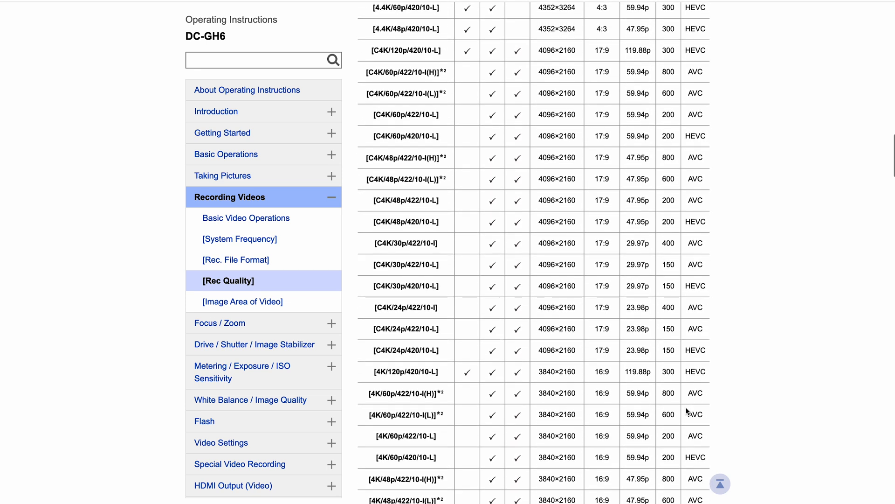
- Mark the AVC codec of the FHD/60p/422/10-I row, then reach the 50.00Hz (PAL) table
{"action": "scroll", "scroll_direction": "down", "scroll_amount": 3}
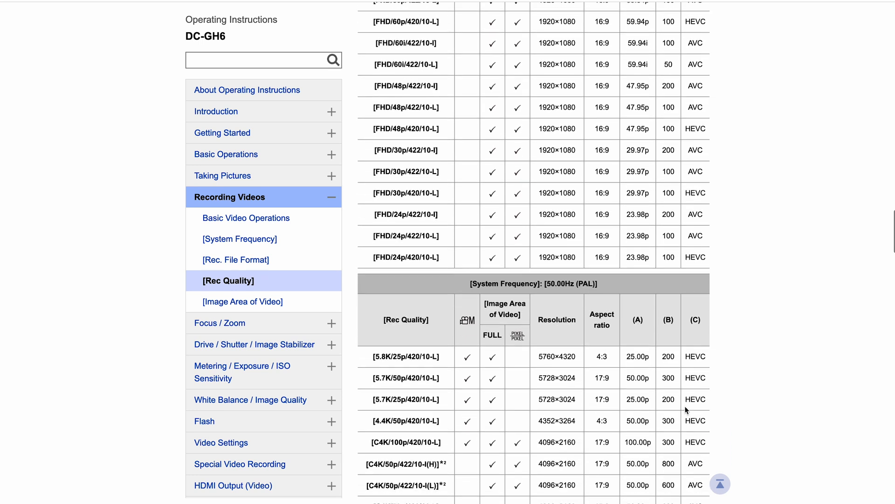
{"action": "scroll", "scroll_direction": "down", "scroll_amount": 3}
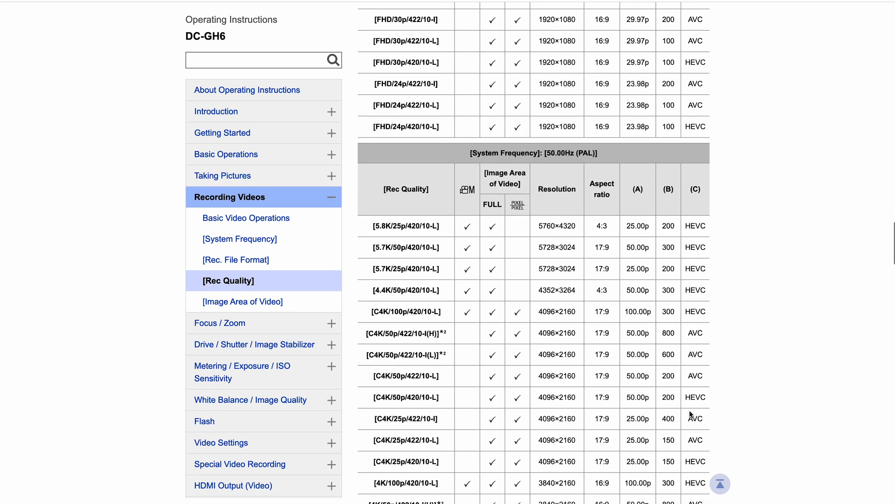
{"action": "scroll", "scroll_direction": "down", "scroll_amount": 3}
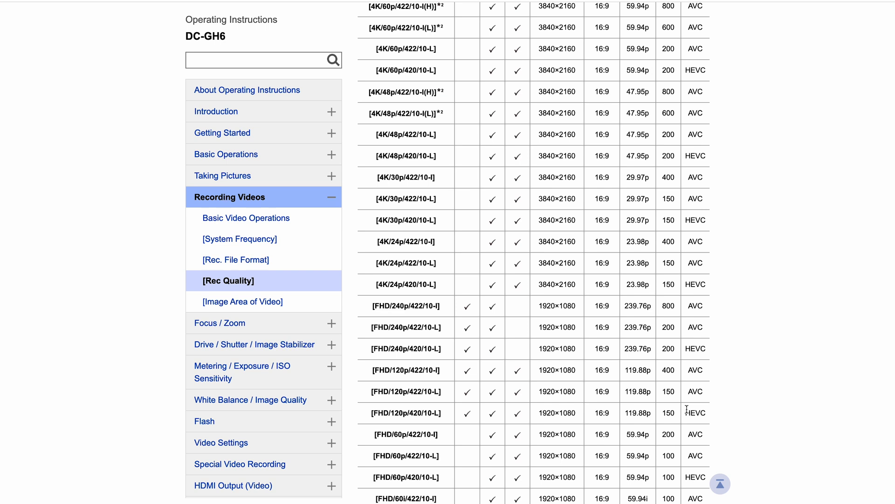
{"action": "mouse_move", "coordinate": [422, 349]}
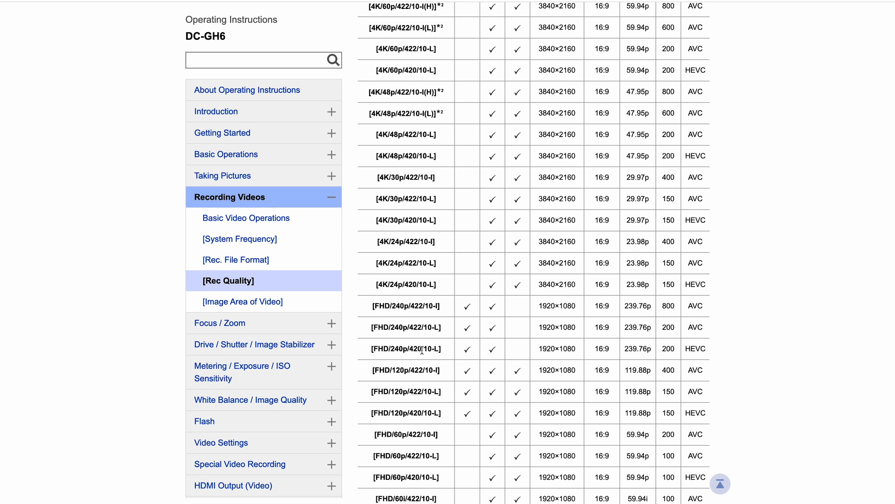
{"action": "scroll", "scroll_direction": "down", "scroll_amount": 3}
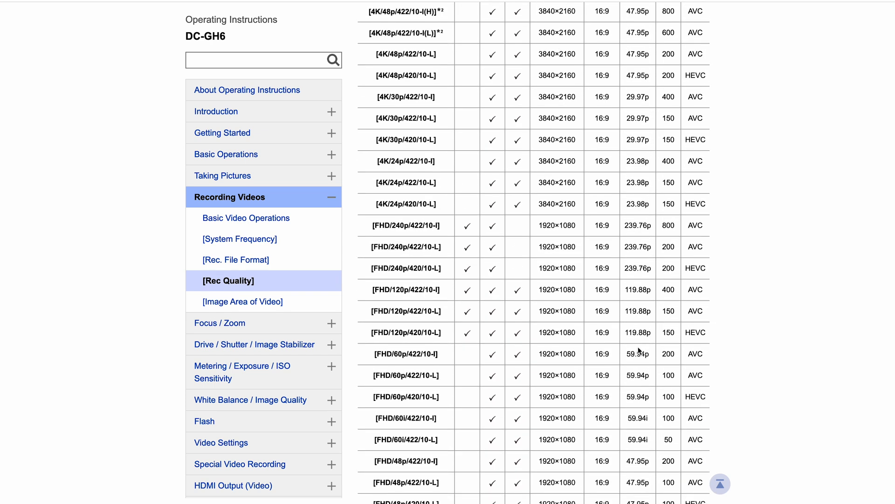
{"action": "double_click", "coordinate": [696, 353]}
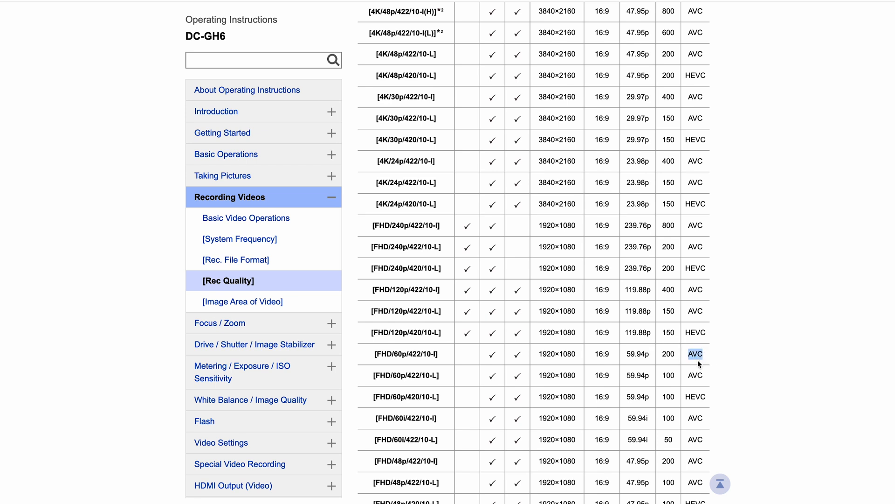
{"action": "scroll", "scroll_direction": "down", "scroll_amount": 3}
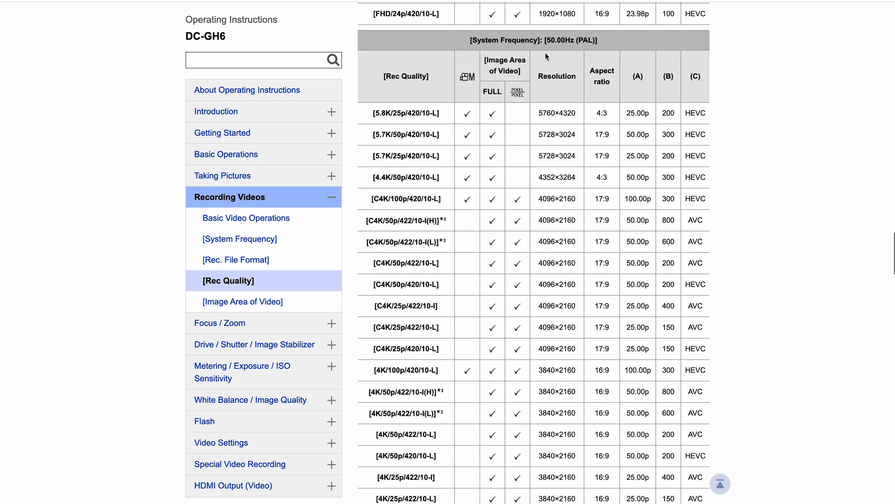
- Scroll past the 50.00Hz rows and 24.00Hz (CINEMA) table to the Apple ProRes heading
{"action": "scroll", "scroll_direction": "down", "scroll_amount": 3}
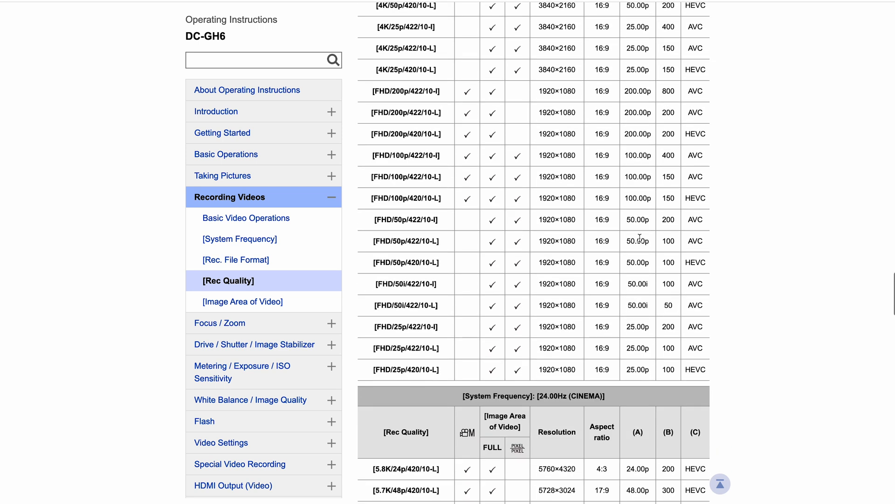
{"action": "scroll", "scroll_direction": "down", "scroll_amount": 3}
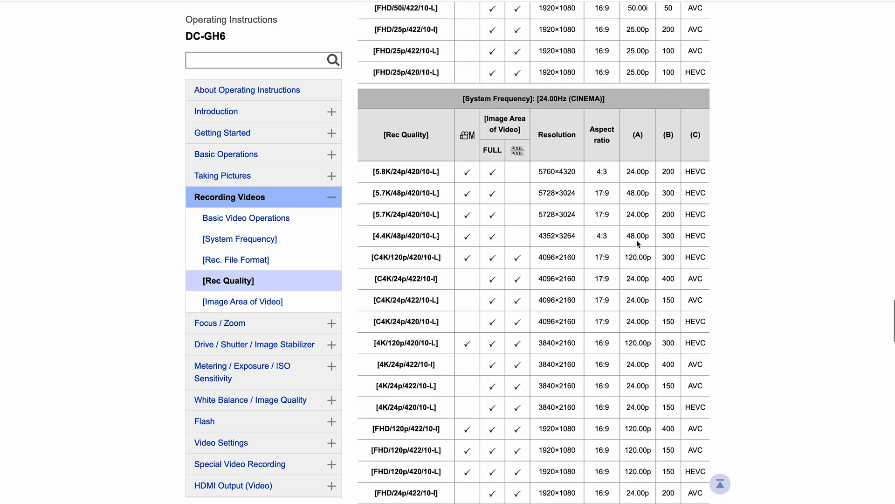
{"action": "scroll", "scroll_direction": "down", "scroll_amount": 3}
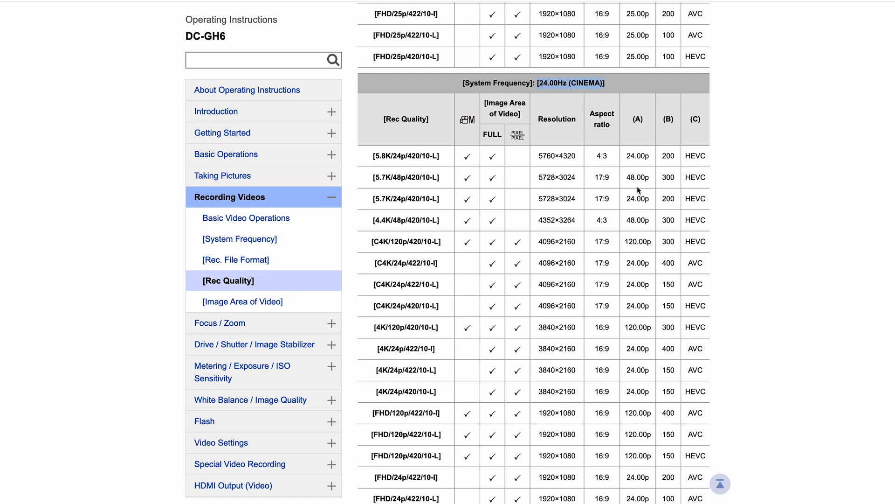
{"action": "scroll", "scroll_direction": "down", "scroll_amount": 3}
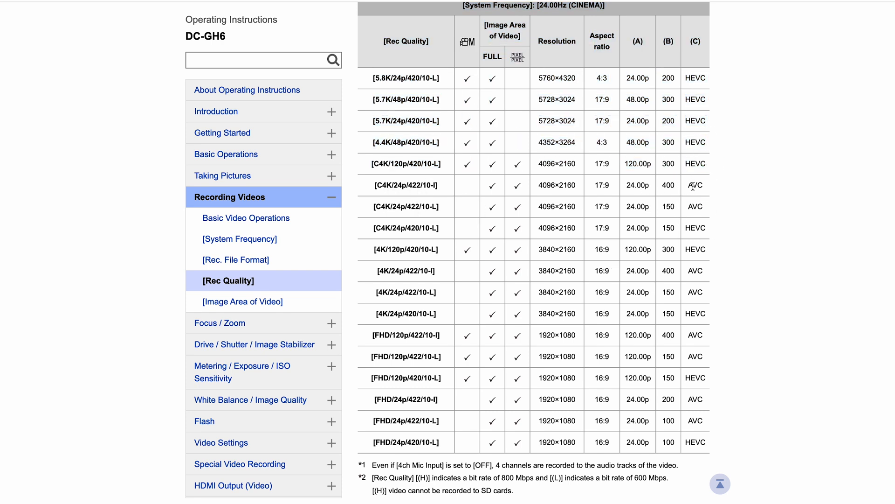
{"action": "scroll", "scroll_direction": "down", "scroll_amount": 3}
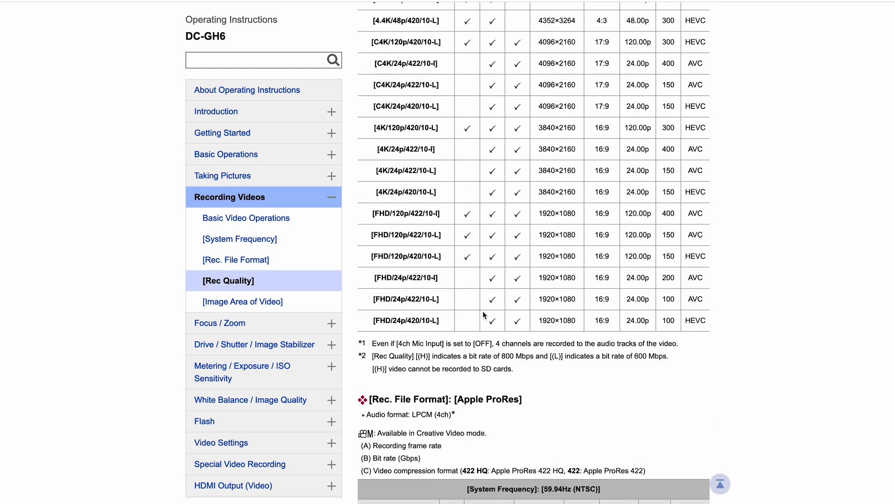
{"action": "mouse_move", "coordinate": [441, 287]}
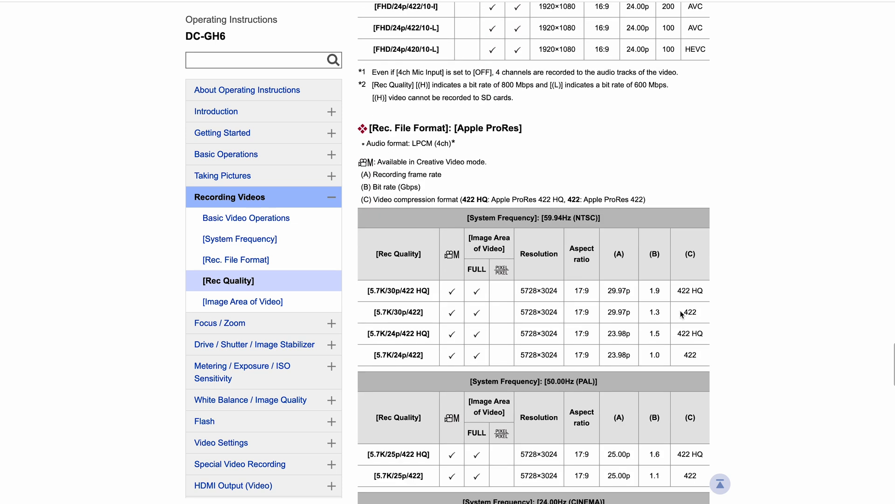
{"action": "mouse_move", "coordinate": [473, 170]}
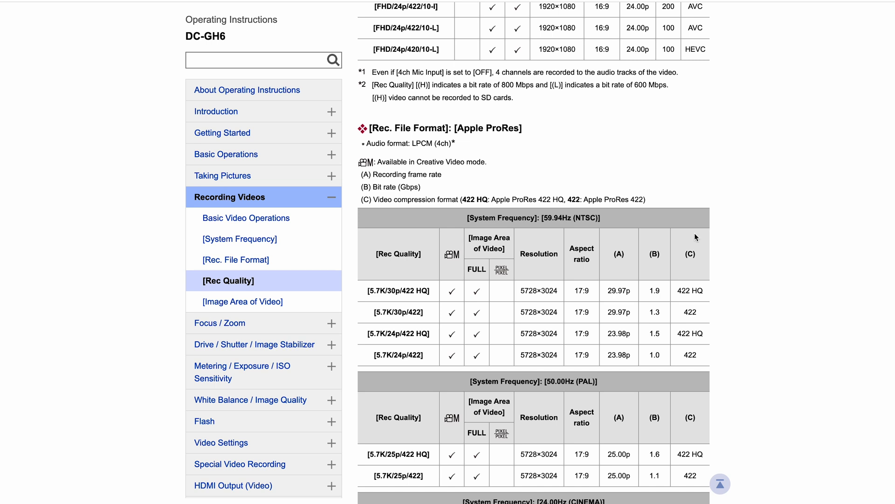
- Scroll through the Apple ProRes 59.94Hz, 50.00Hz and 24.00Hz tables to the resolution notes
{"action": "scroll", "scroll_direction": "down", "scroll_amount": 3}
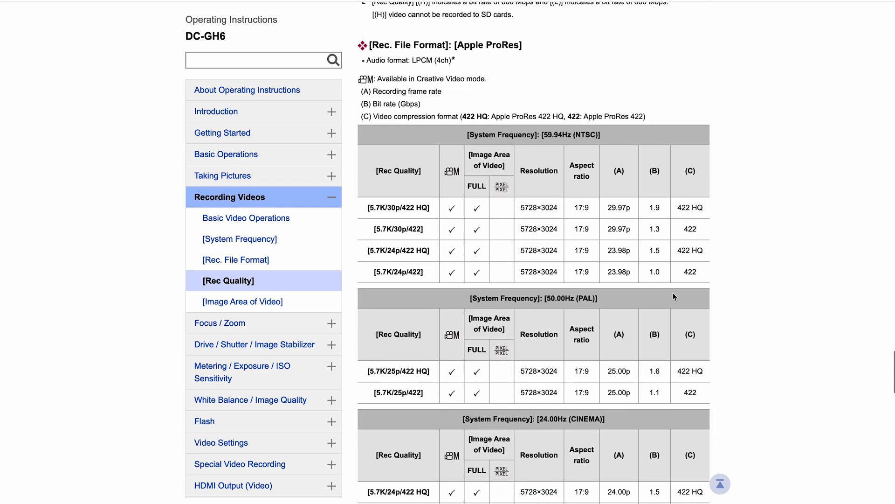
{"action": "scroll", "scroll_direction": "down", "scroll_amount": 3}
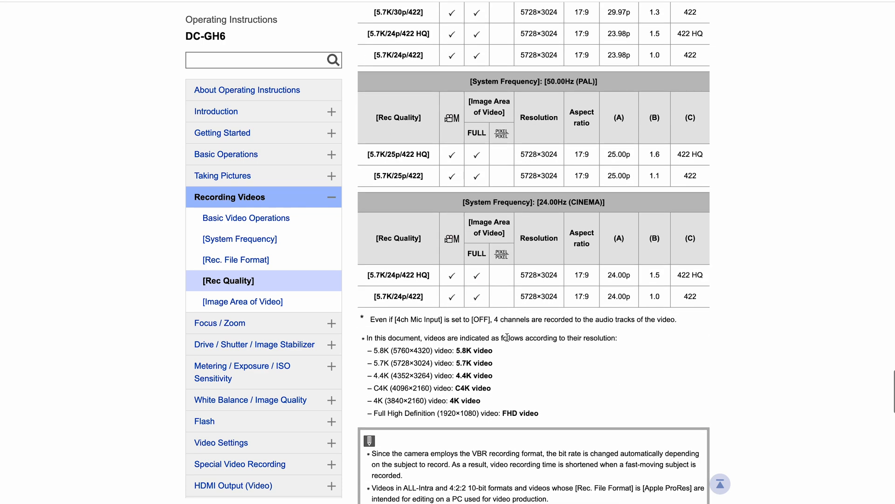
{"action": "scroll", "scroll_direction": "down", "scroll_amount": 3}
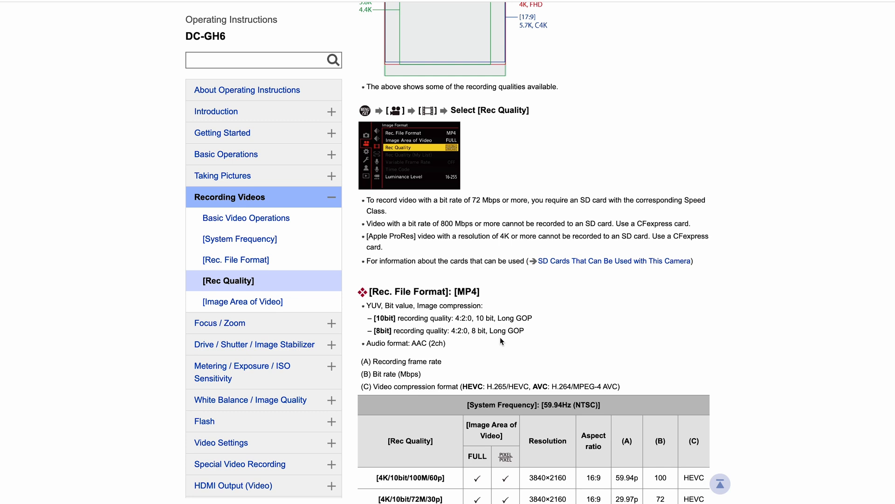
- Scroll to the [MP4] section's 59.94Hz table of 4K and FHD qualities
{"action": "scroll", "scroll_direction": "down", "scroll_amount": 3}
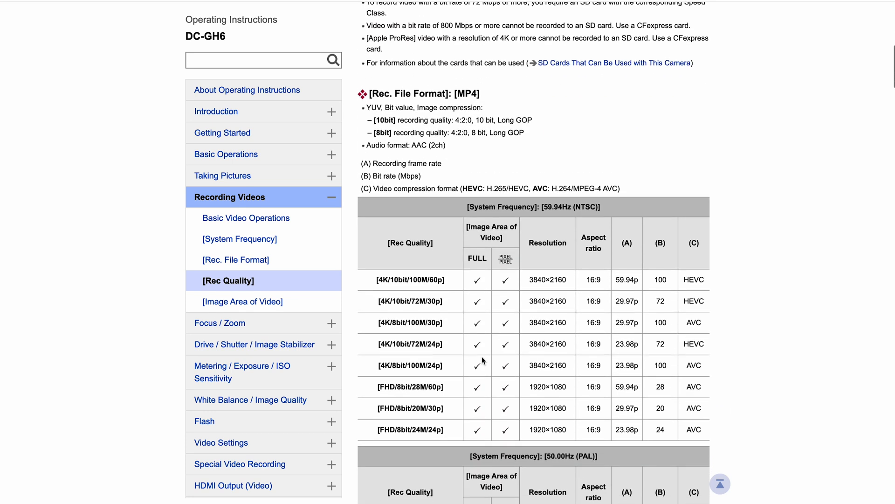
{"action": "mouse_move", "coordinate": [633, 313]}
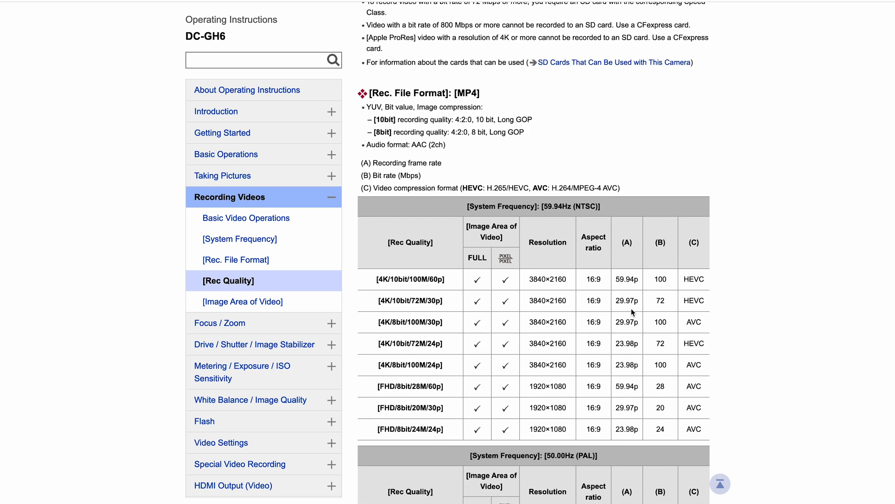